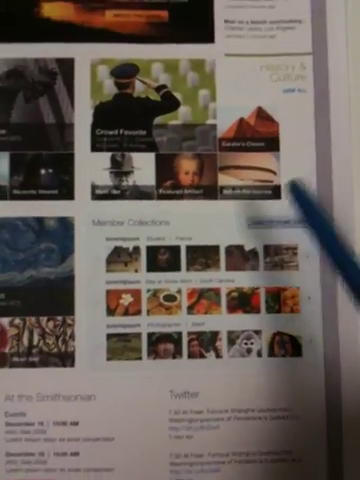
scroll(down, 3)
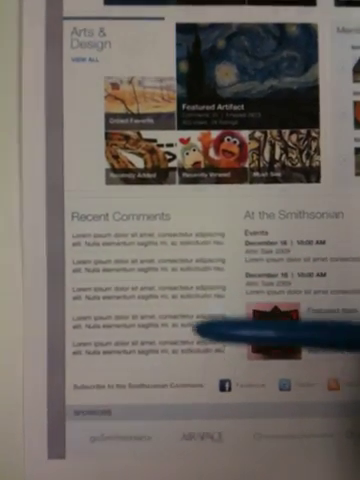